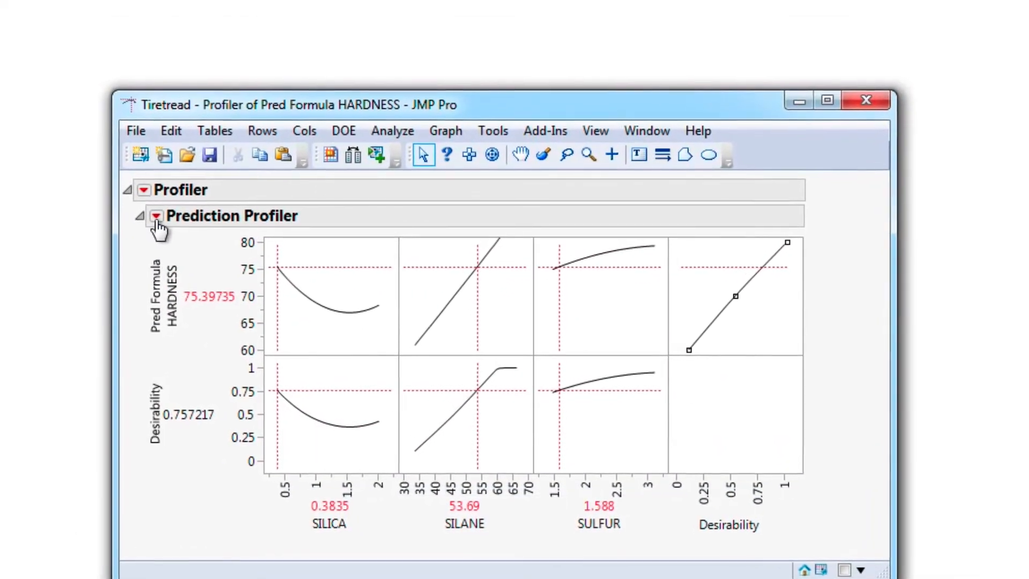
Show the HARDNESS profiler's menu with Optimization and Desirability and Simulator options
{"action": "left_click", "coordinate": [156, 216]}
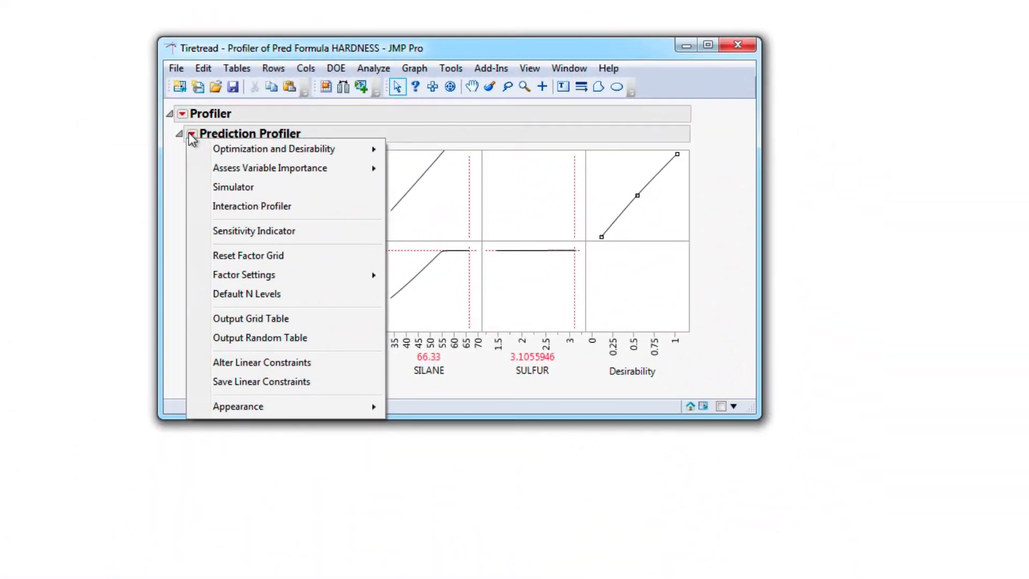
{"action": "mouse_move", "coordinate": [275, 189]}
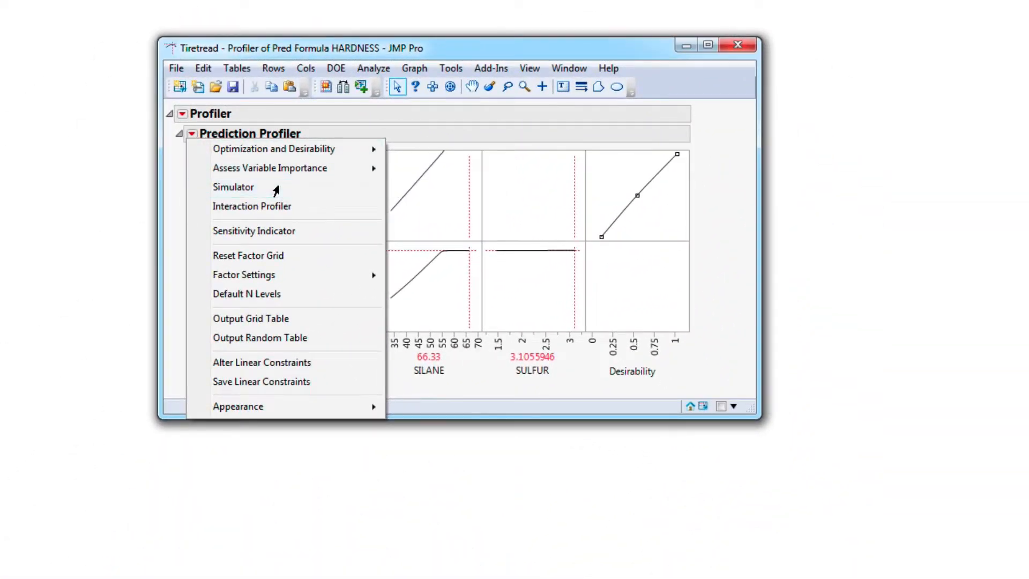
{"action": "left_click", "coordinate": [233, 187]}
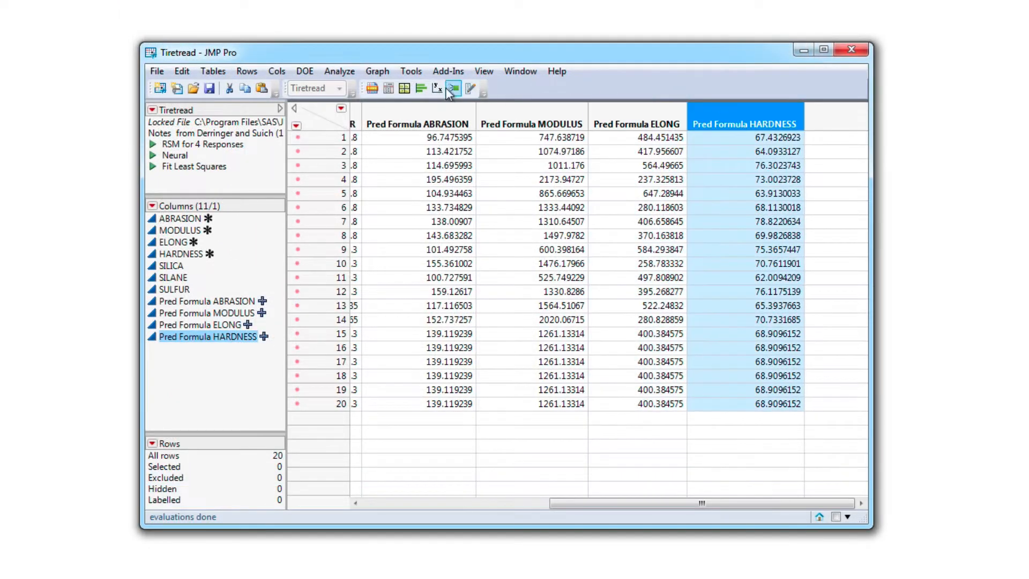
Launch Graph > Profiler on the Tiretread table with Pred Formula HARDNESS selected
{"action": "left_click", "coordinate": [377, 70]}
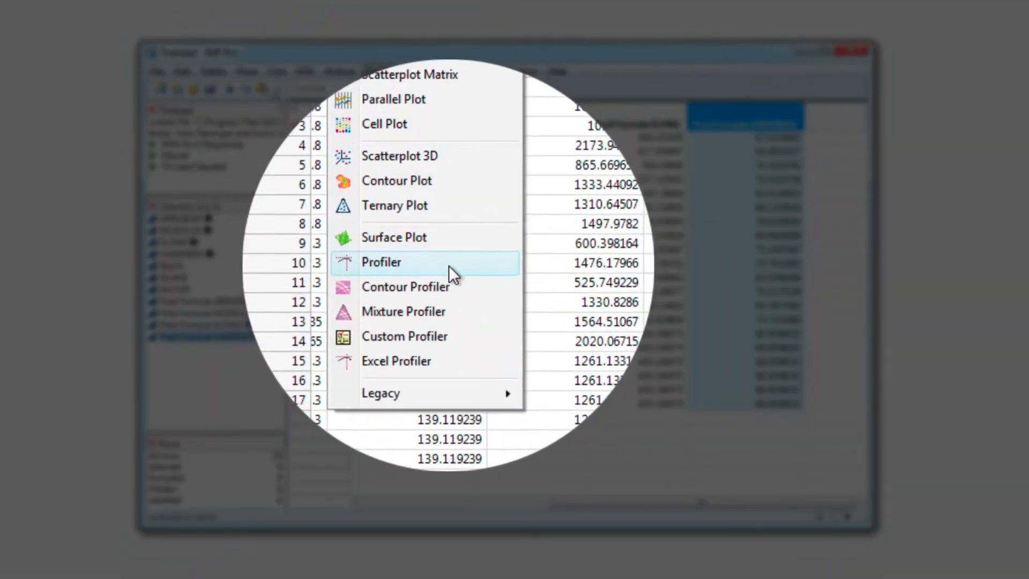
{"action": "left_click", "coordinate": [380, 262]}
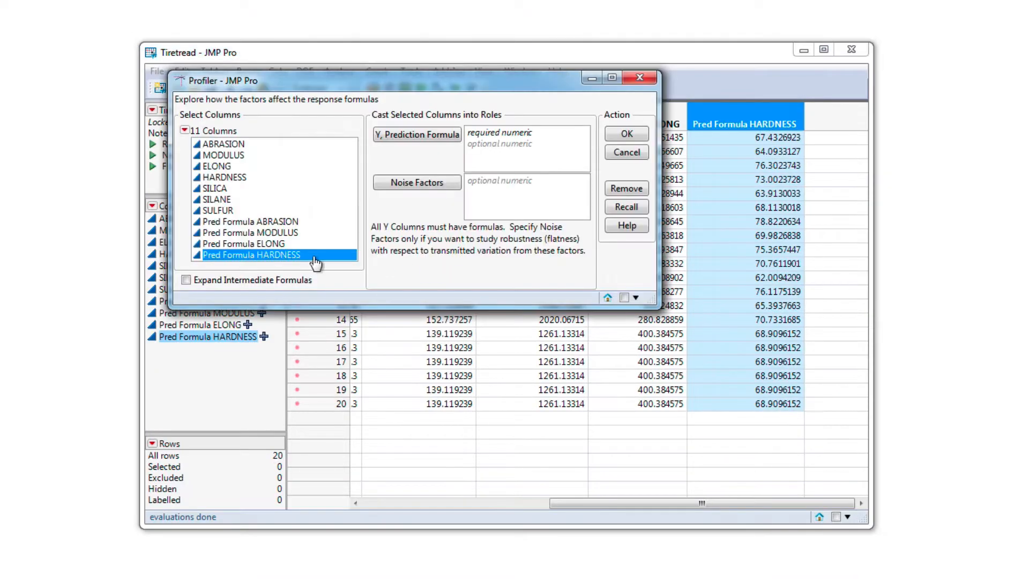
{"action": "left_click", "coordinate": [624, 134]}
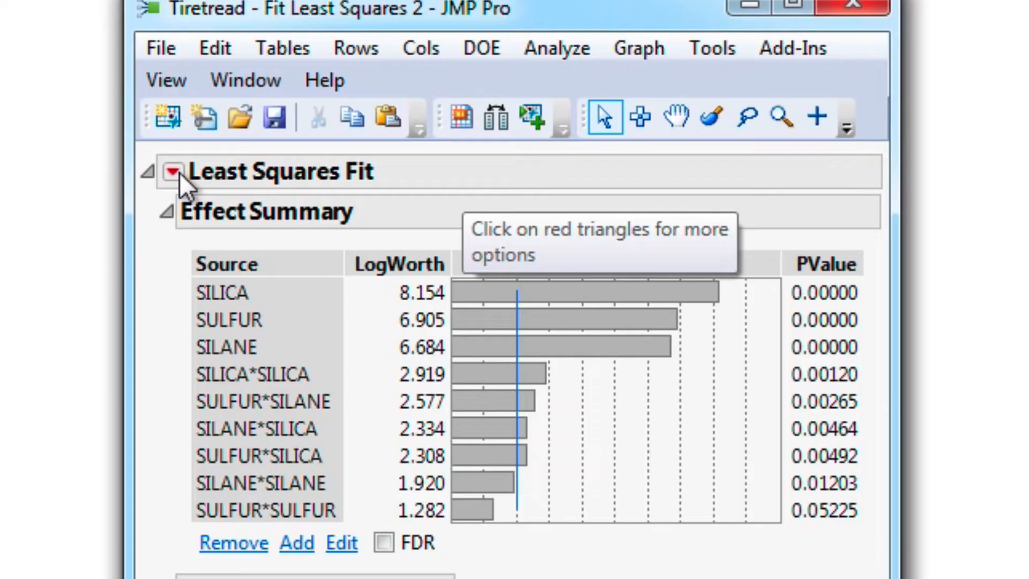
Run the degree-2 HARDNESS model on SILICA, SILANE and SULFUR to get its prediction profiler
{"action": "left_click", "coordinate": [175, 172]}
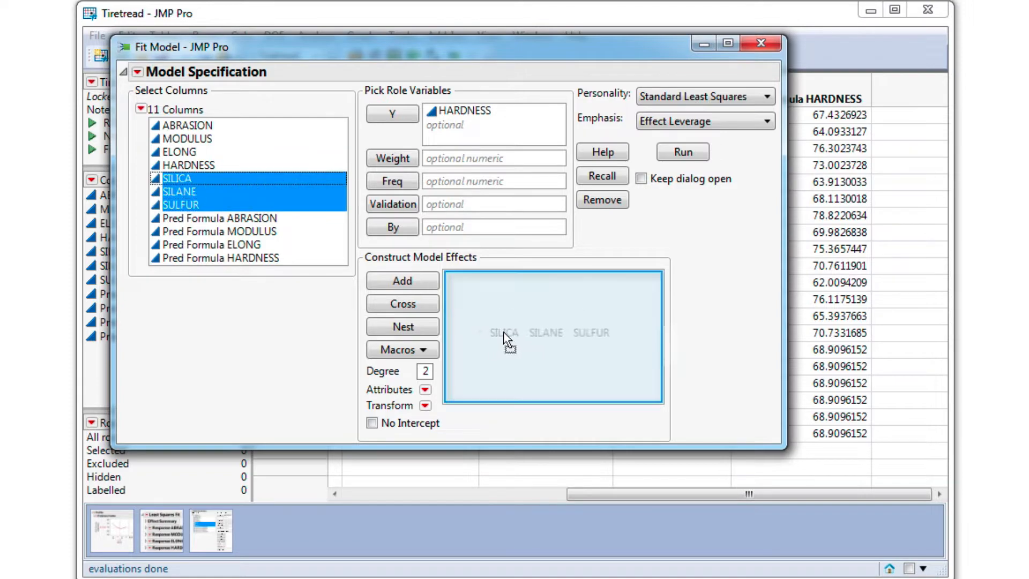
{"action": "left_click", "coordinate": [680, 152]}
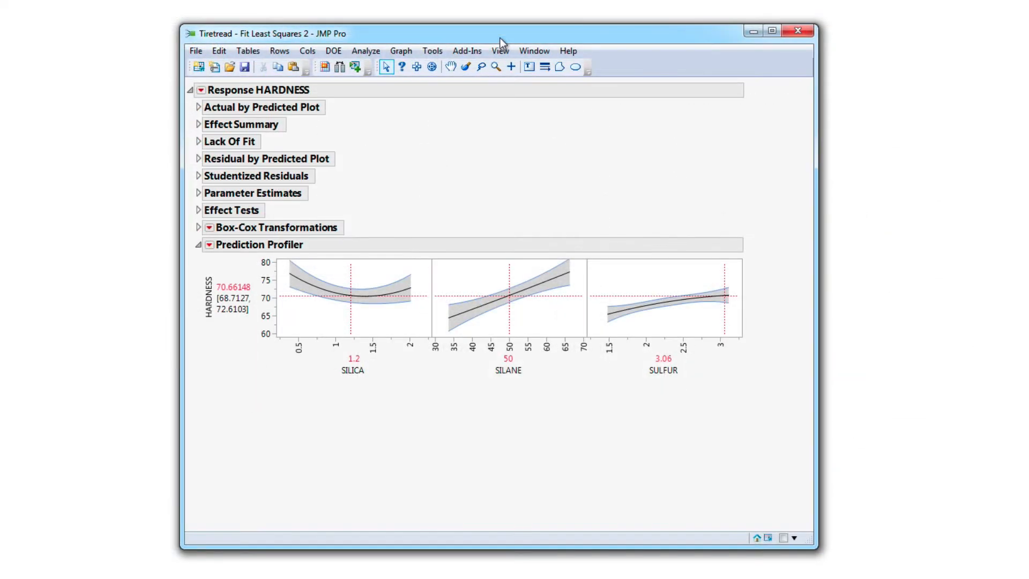
{"action": "mouse_move", "coordinate": [259, 385]}
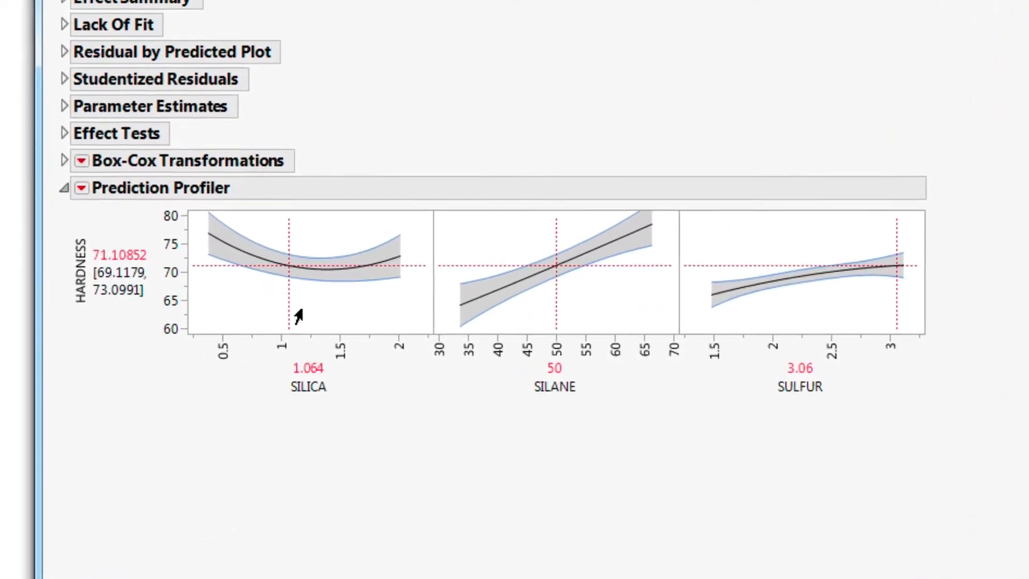
Drag the SILICA setting to about 1.887, raising predicted HARDNESS to about 72.05
{"action": "left_click_drag", "start_coordinate": [286, 295], "coordinate": [305, 295]}
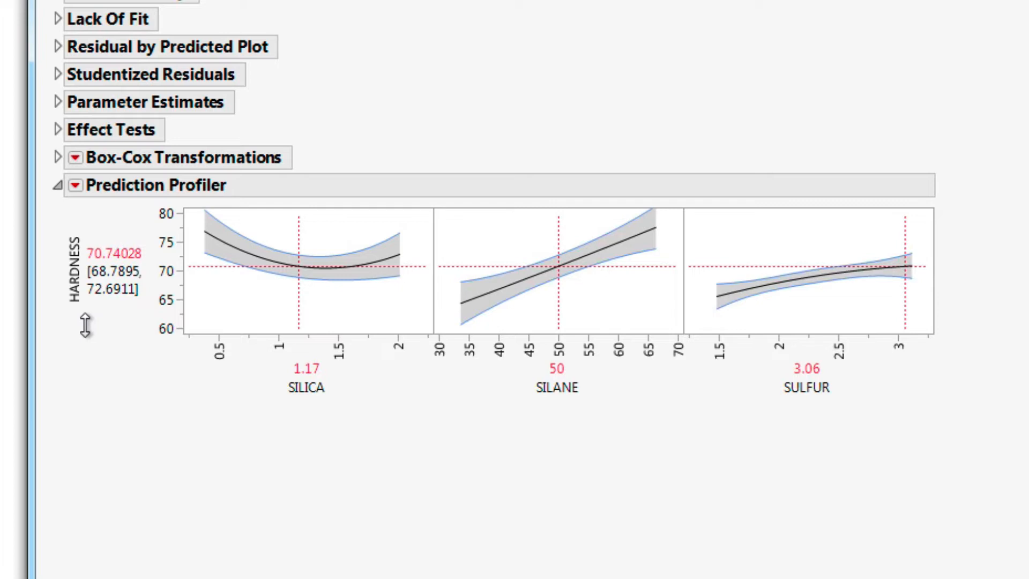
{"action": "mouse_move", "coordinate": [319, 426]}
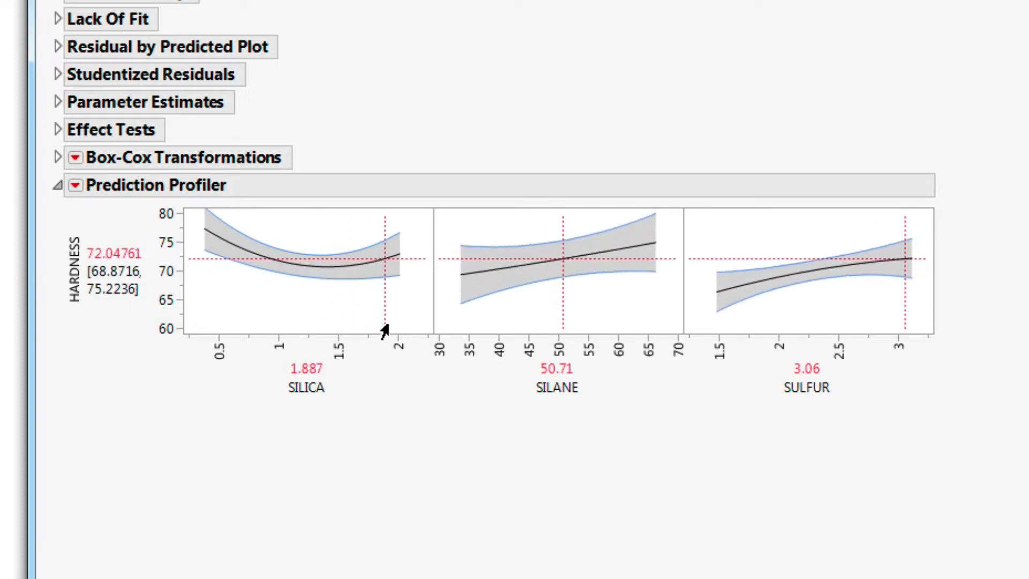
Drag SILICA back to 1.285, predicting HARDNESS about 70.63
{"action": "left_click_drag", "start_coordinate": [383, 263], "coordinate": [392, 263]}
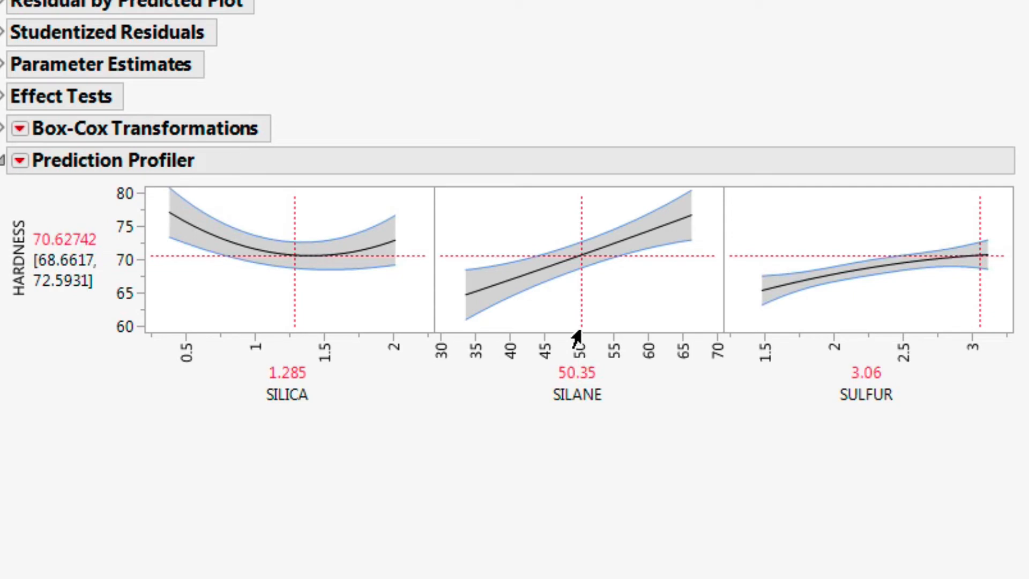
{"action": "mouse_move", "coordinate": [704, 344]}
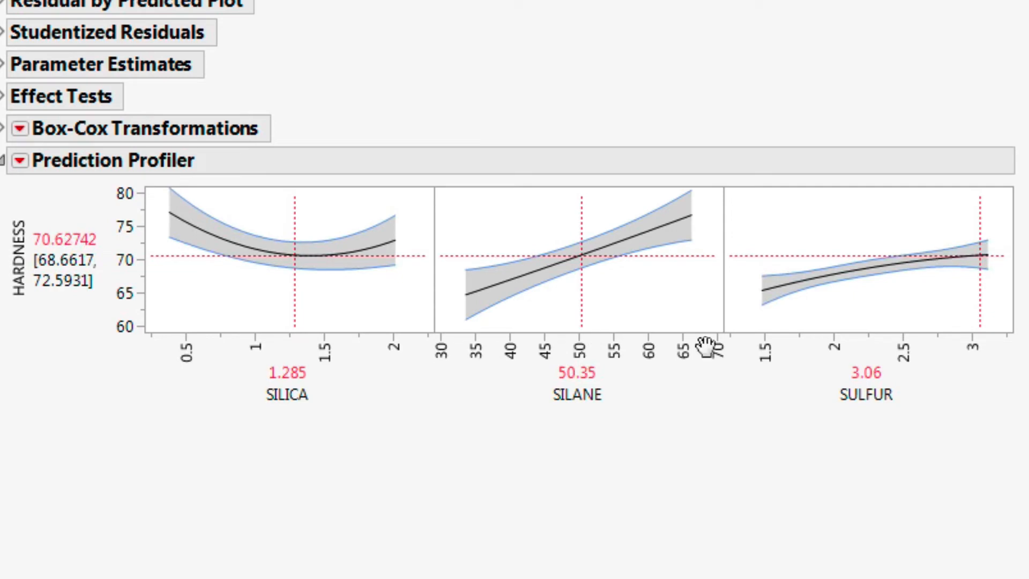
{"action": "mouse_move", "coordinate": [721, 286]}
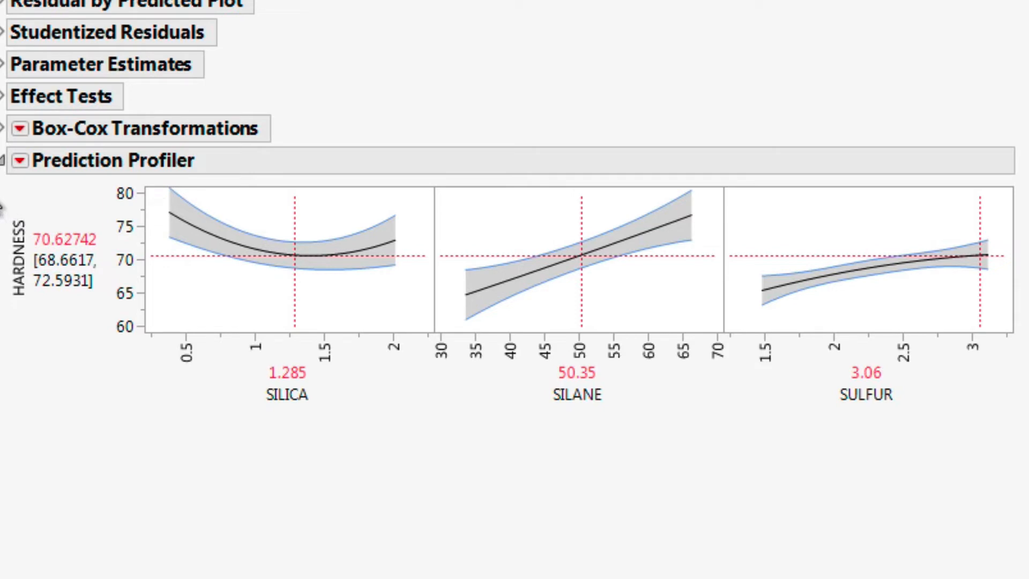
{"action": "mouse_move", "coordinate": [16, 177]}
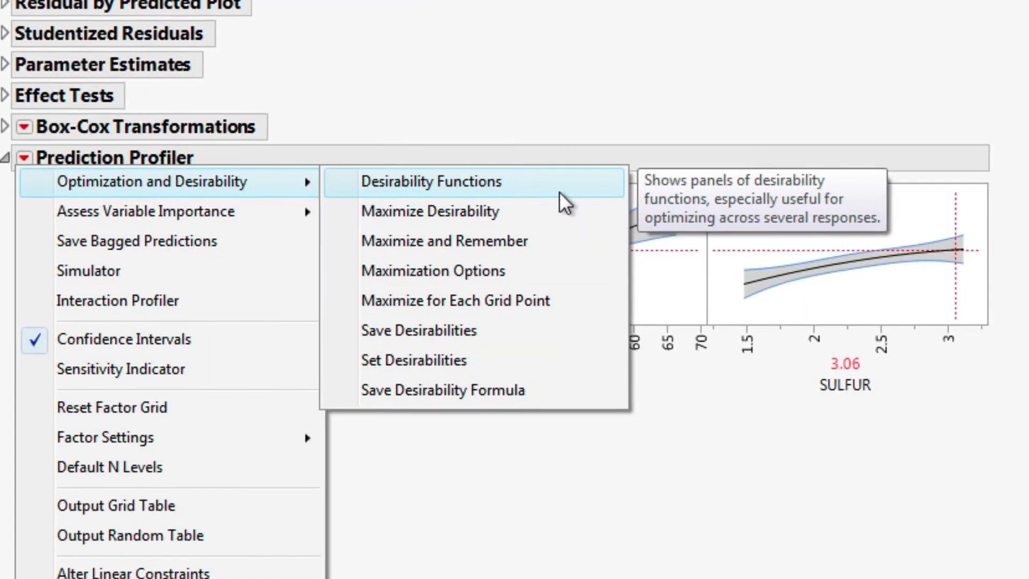
Turn on Desirability Functions, showing overall desirability near 0.0019
{"action": "left_click", "coordinate": [429, 182]}
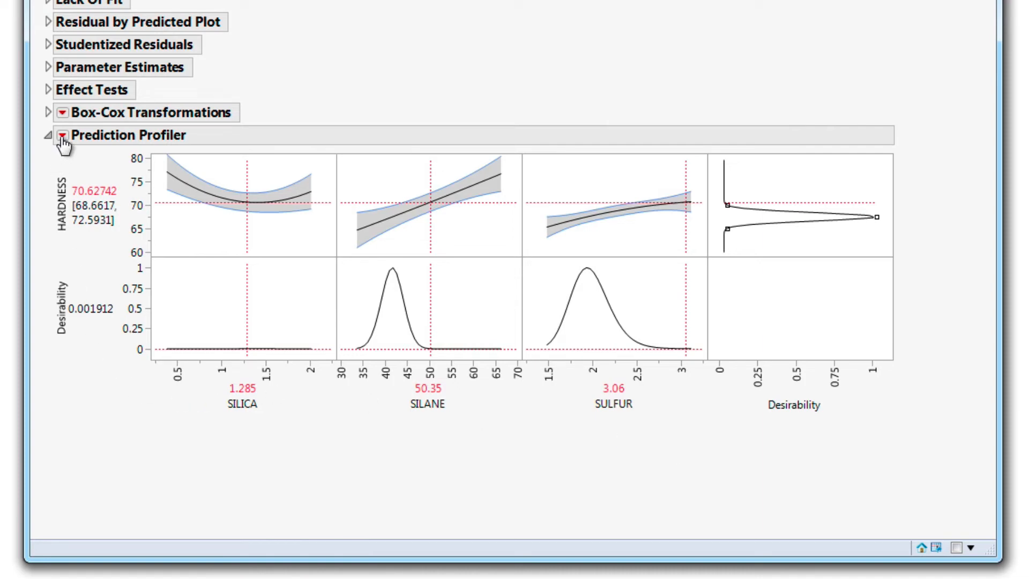
Maximize desirability: silica 1.083, silane 50.0, sulfur 1.822, hardness 67.5
{"action": "left_click", "coordinate": [62, 134]}
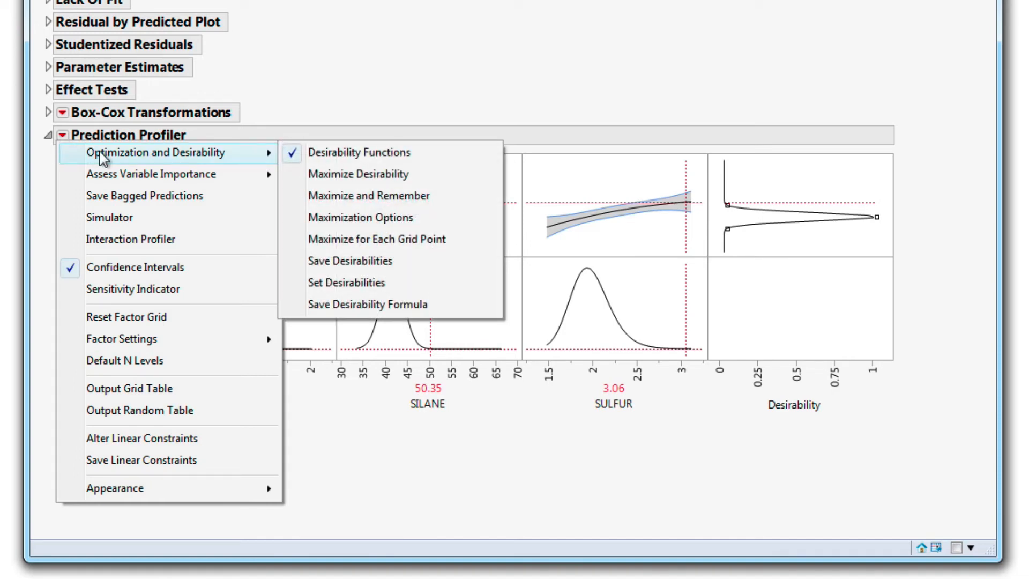
{"action": "mouse_move", "coordinate": [439, 181]}
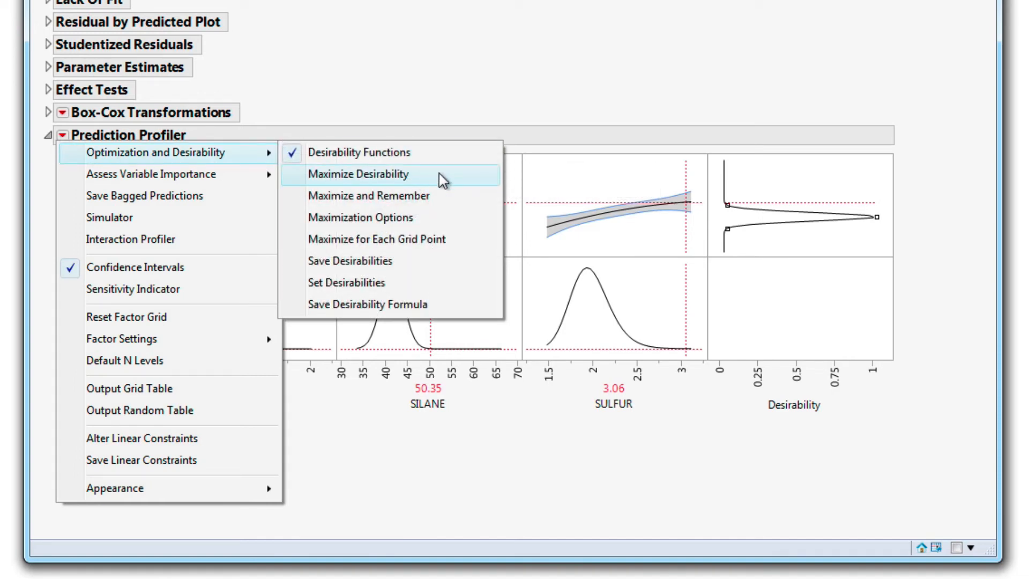
{"action": "left_click", "coordinate": [358, 173]}
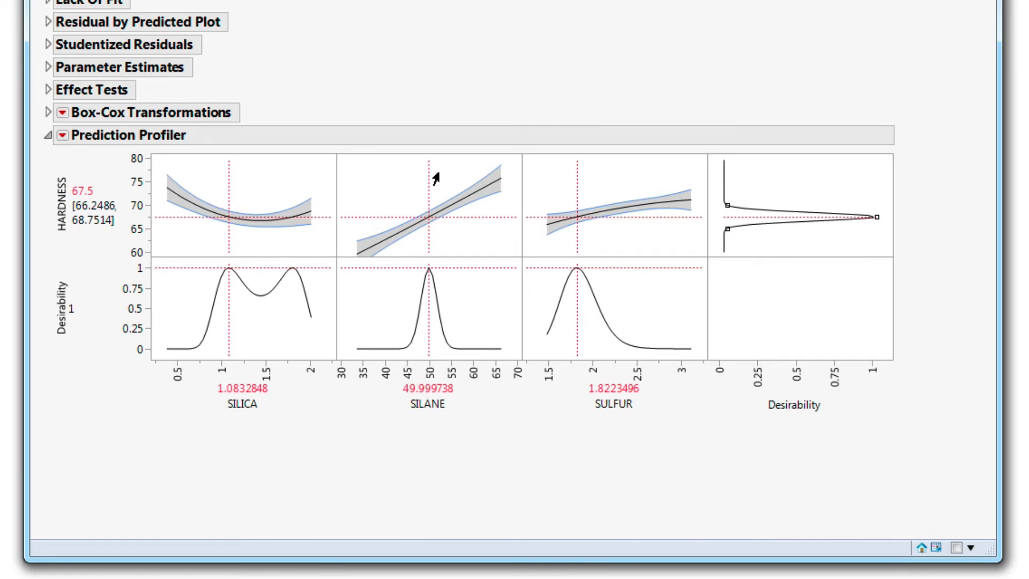
{"action": "mouse_move", "coordinate": [27, 157]}
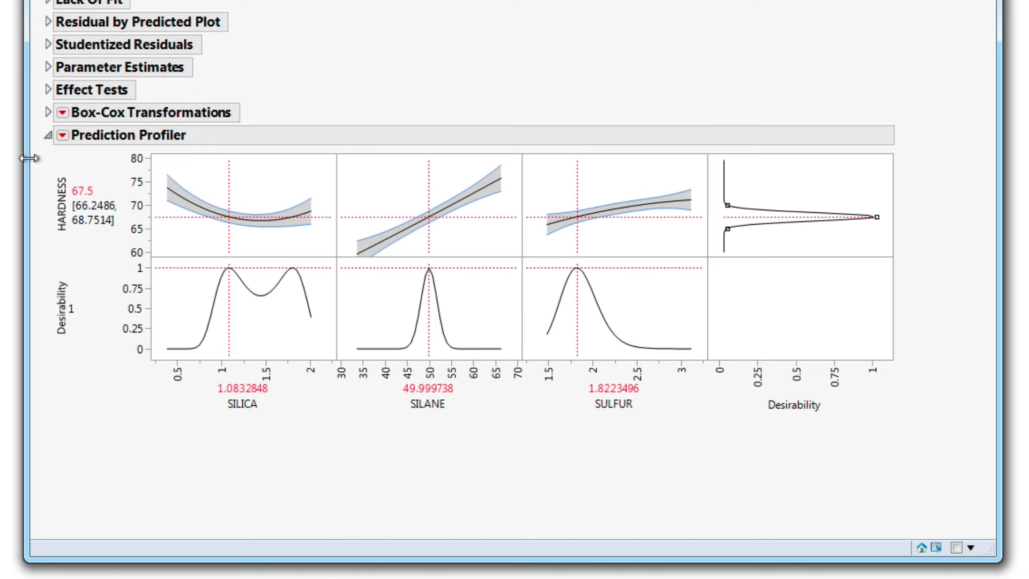
{"action": "mouse_move", "coordinate": [41, 165]}
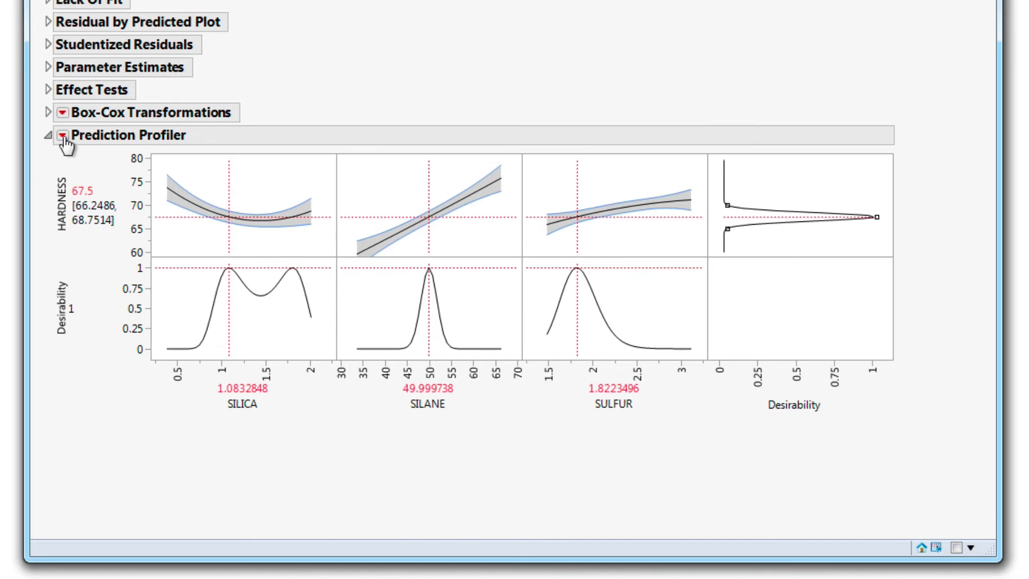
Add the Simulator section to the HARDNESS profiler, with fixed factors and 5000 runs
{"action": "left_click", "coordinate": [63, 135]}
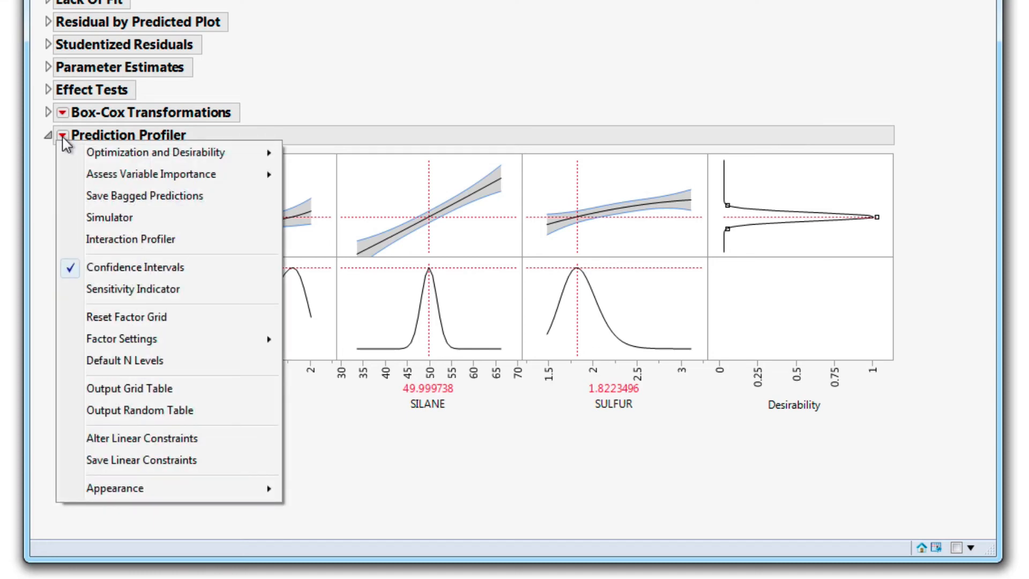
{"action": "mouse_move", "coordinate": [197, 223]}
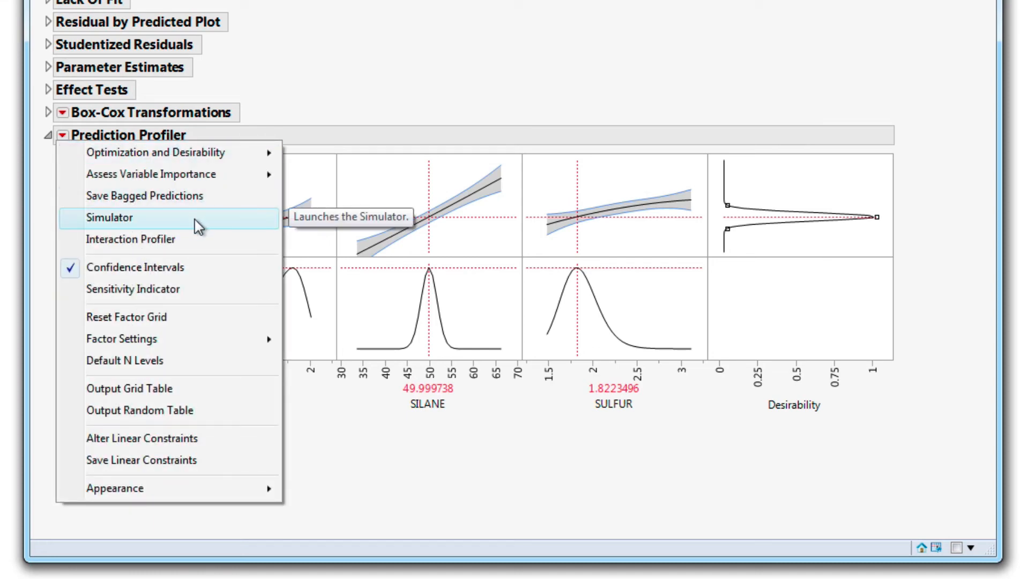
{"action": "left_click", "coordinate": [109, 217]}
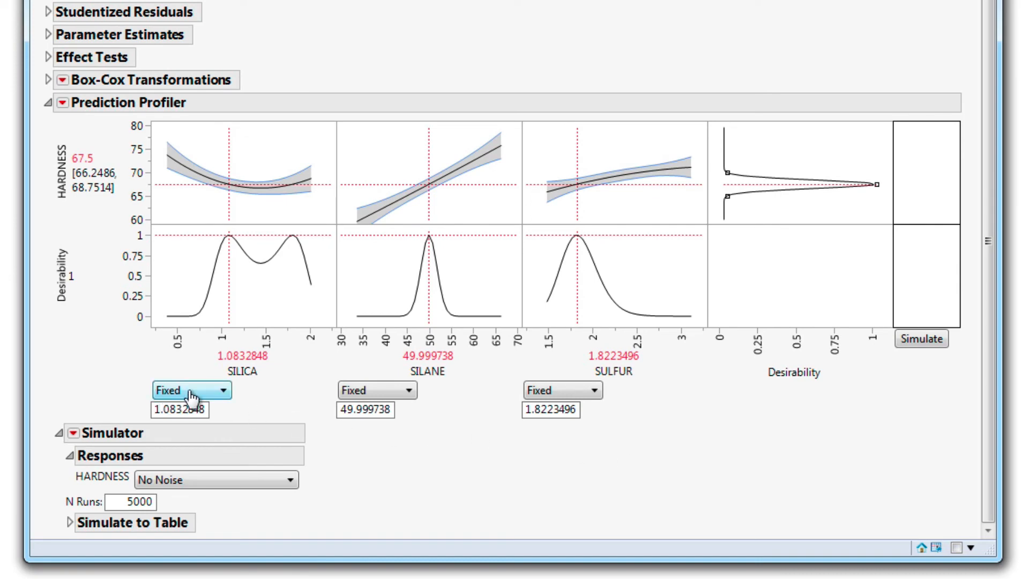
Set SILICA, SILANE and SULFUR to Random and simulate the HARDNESS distribution
{"action": "left_click", "coordinate": [191, 389]}
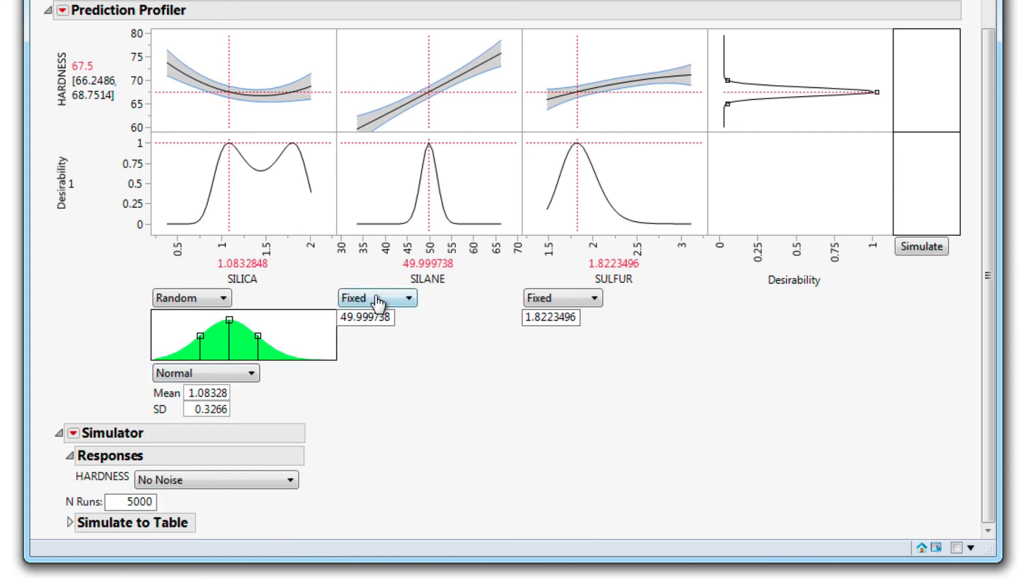
{"action": "left_click", "coordinate": [561, 297]}
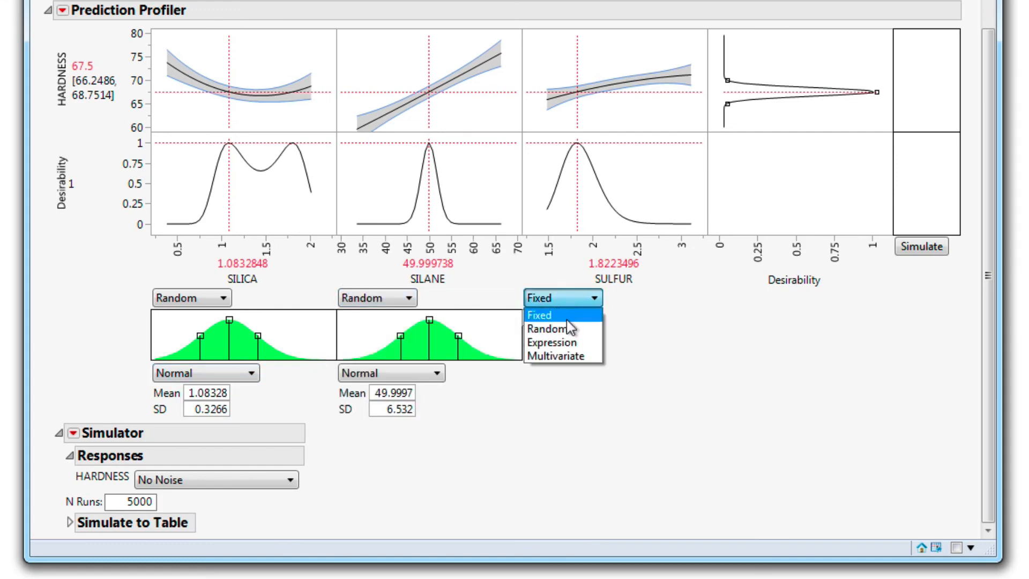
{"action": "left_click", "coordinate": [545, 328]}
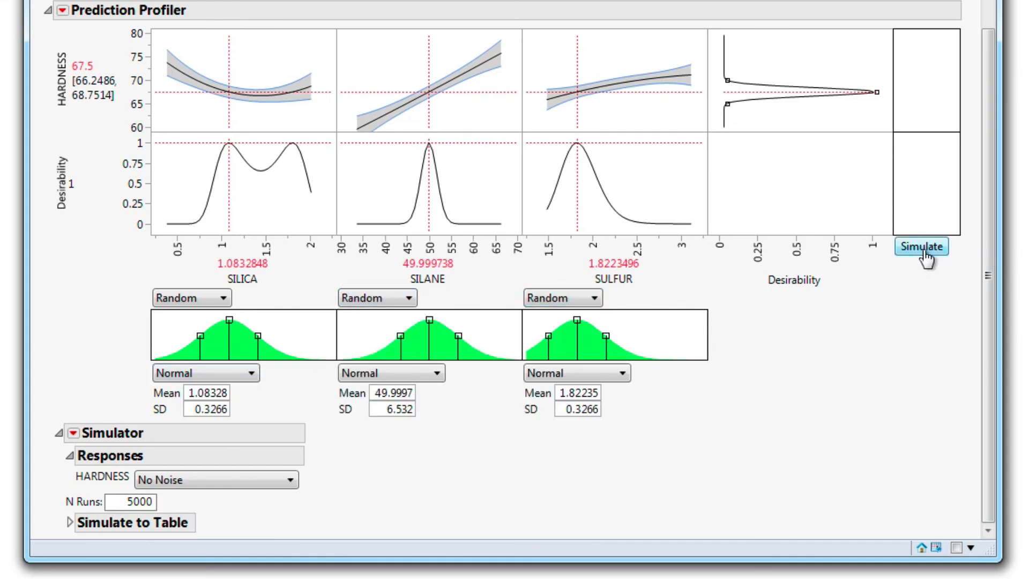
{"action": "left_click", "coordinate": [920, 246]}
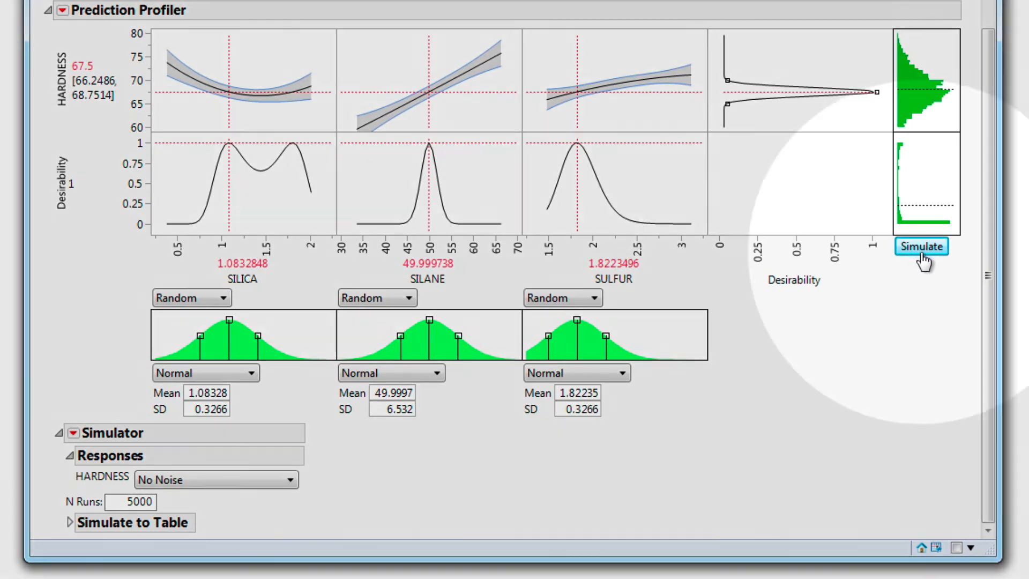